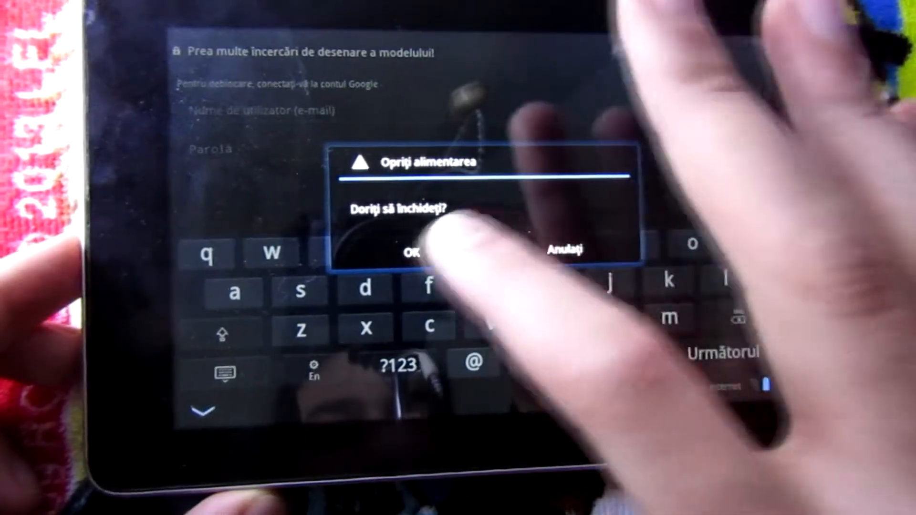
Confirm 'Power off' to shut down the pattern-locked tablet
click(416, 253)
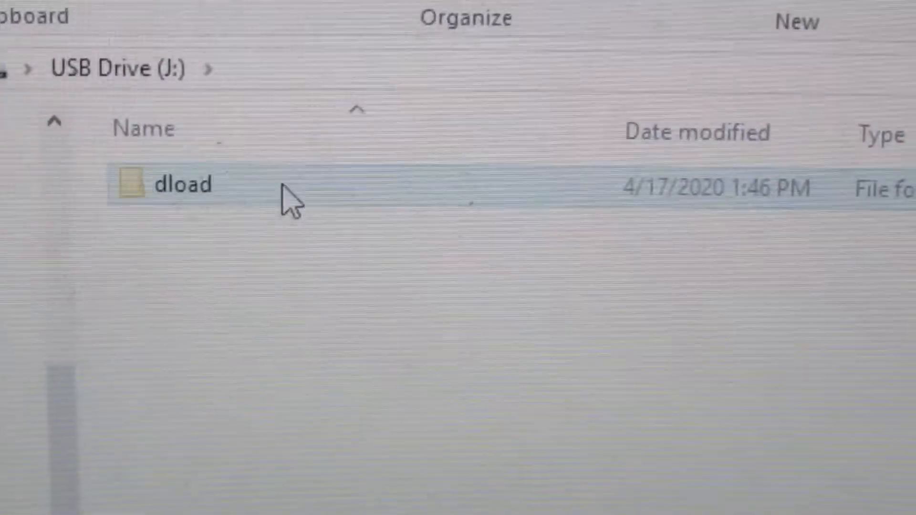
Open the dload folder on USB Drive (J:)
double_click(182, 184)
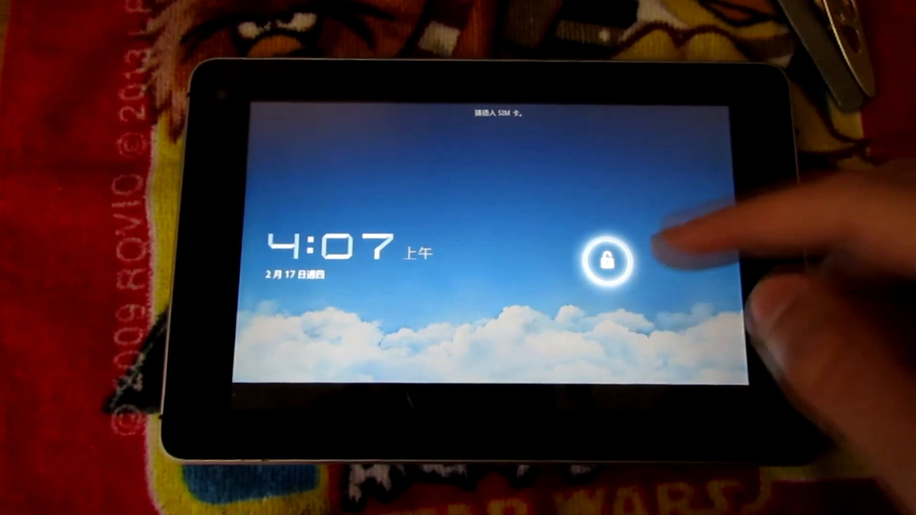
Unlock the tablet and choose English from the Welcome screen language list
drag(608, 262, 660, 205)
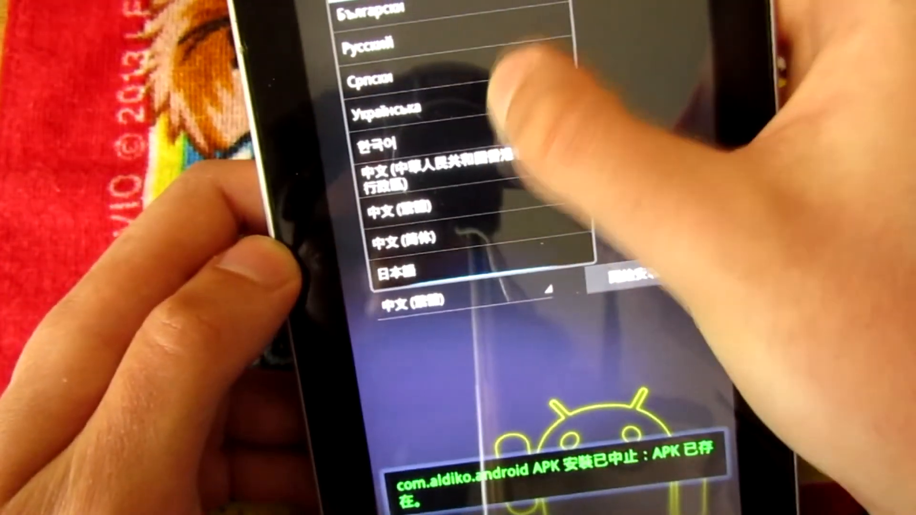
scroll(down, 3)
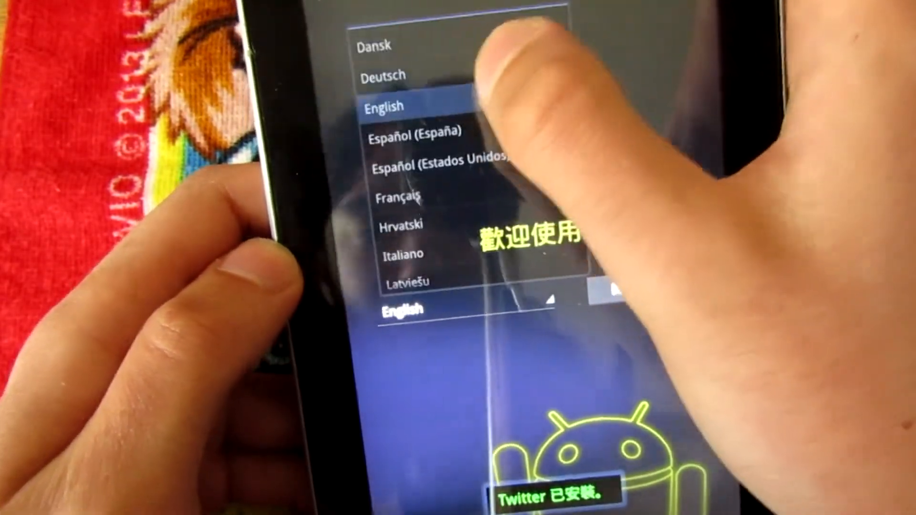
click(383, 105)
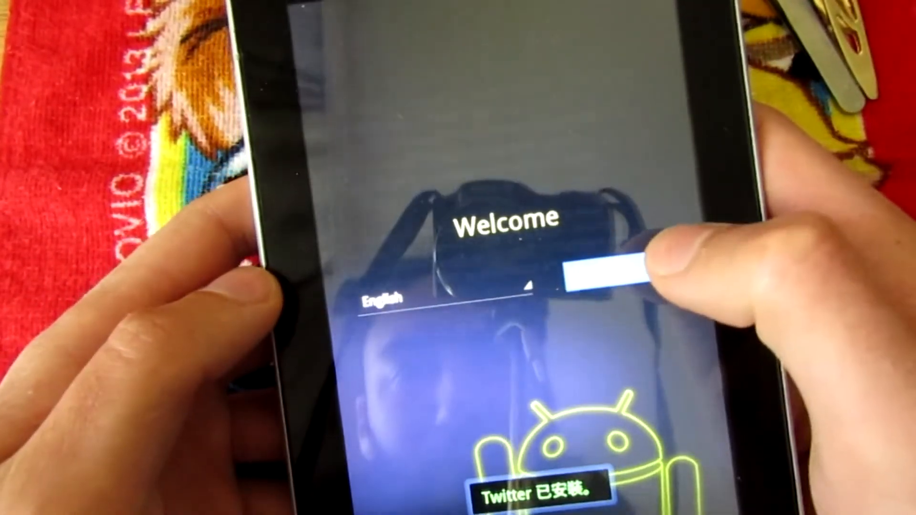
Start setup, accept location and date & time defaults, and skip Google sign-in
click(595, 274)
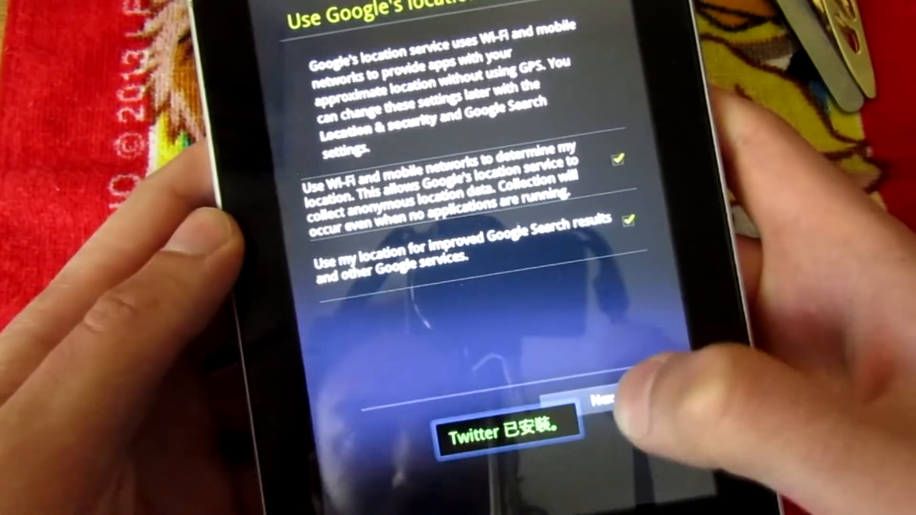
click(607, 398)
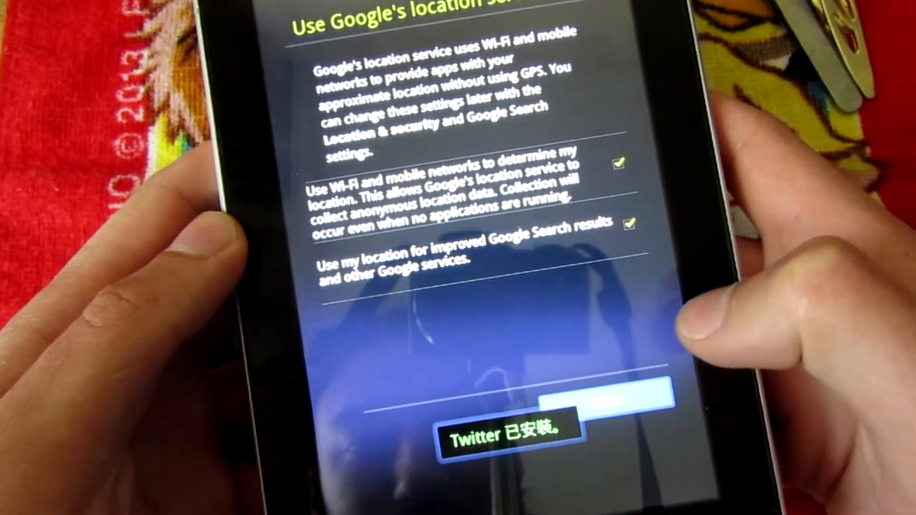
click(607, 397)
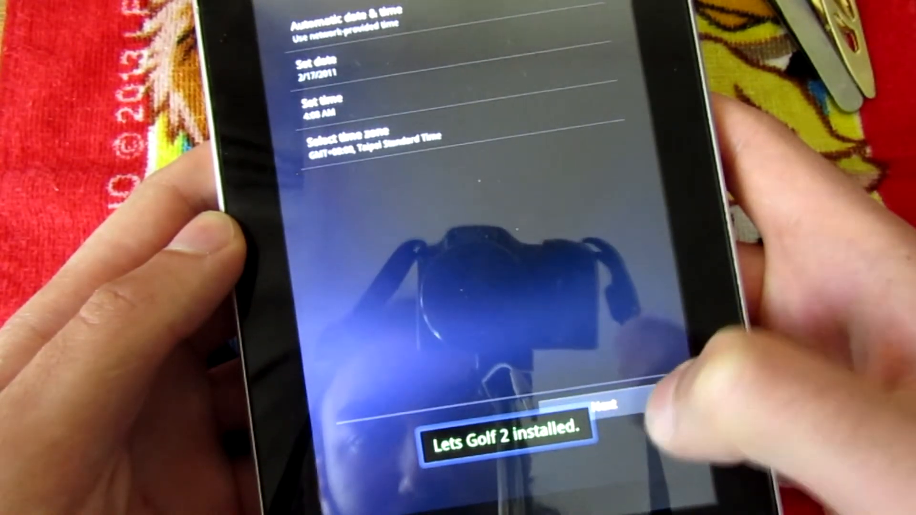
click(602, 406)
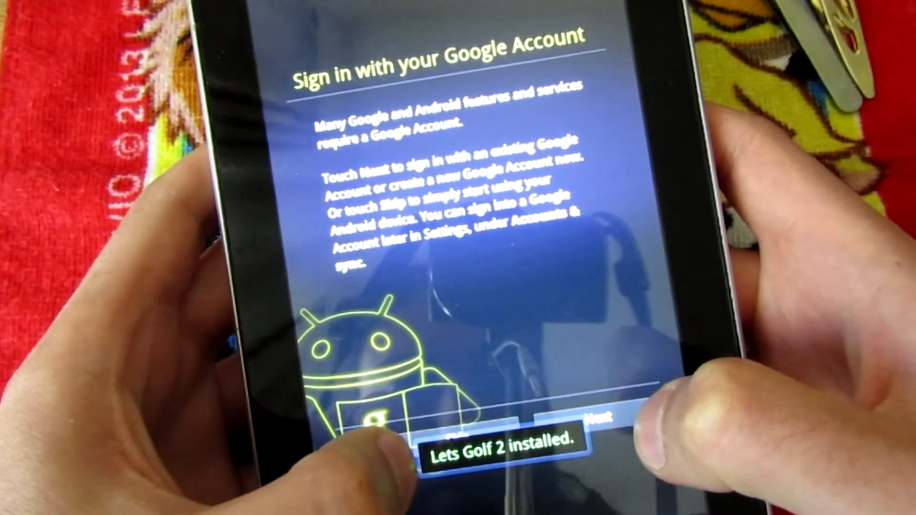
click(596, 418)
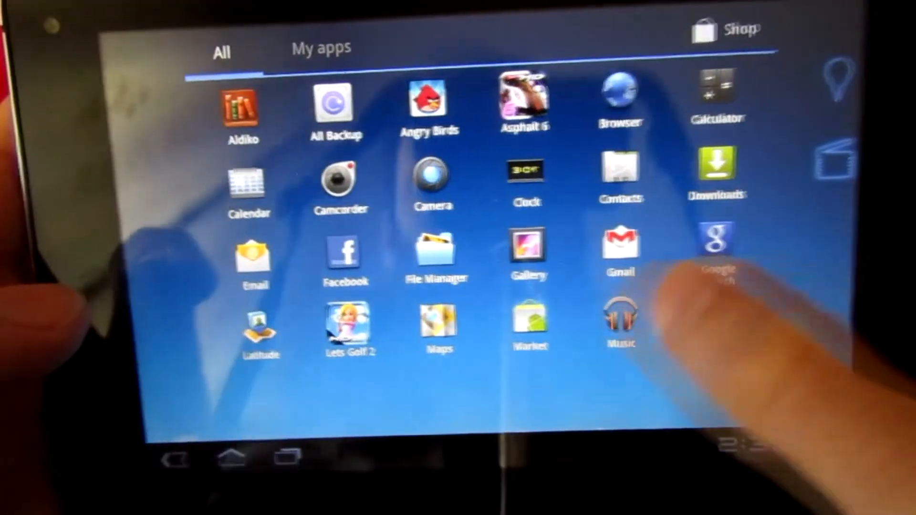
Swipe to the second page of the All apps list showing Twitter, YouTube, Yozo Office
scroll(left, 3)
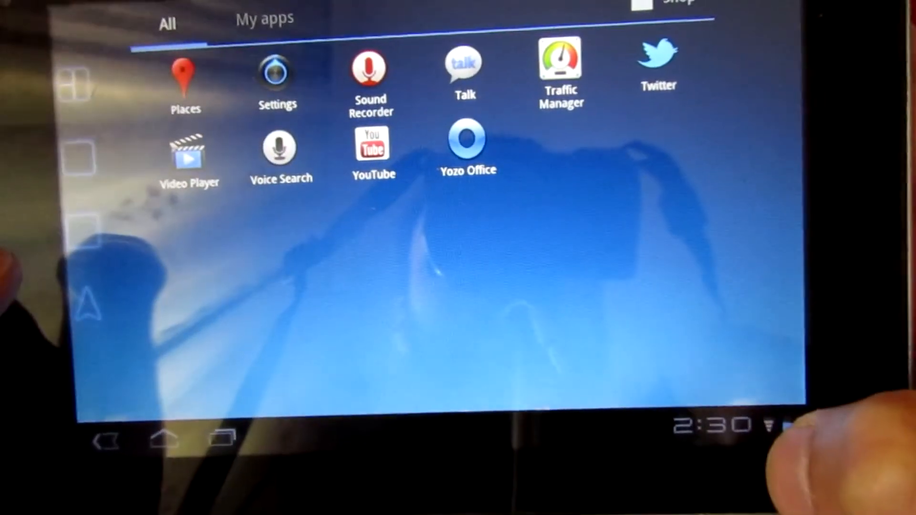